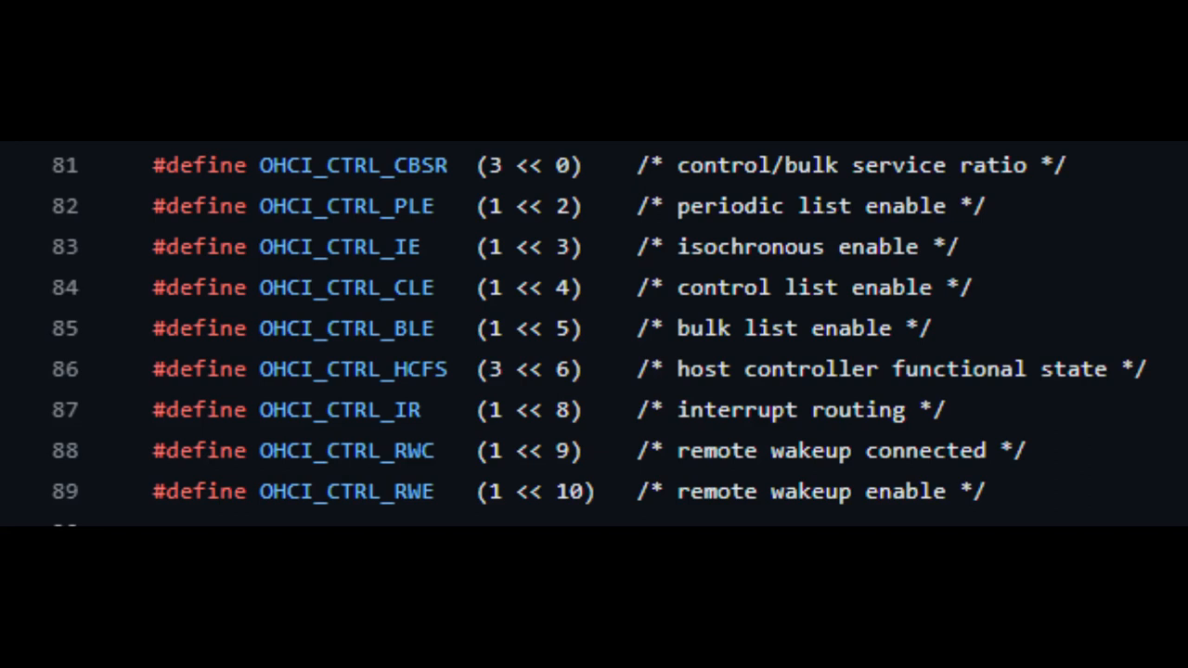
{"action": "scroll", "scroll_direction": "down", "scroll_amount": 3}
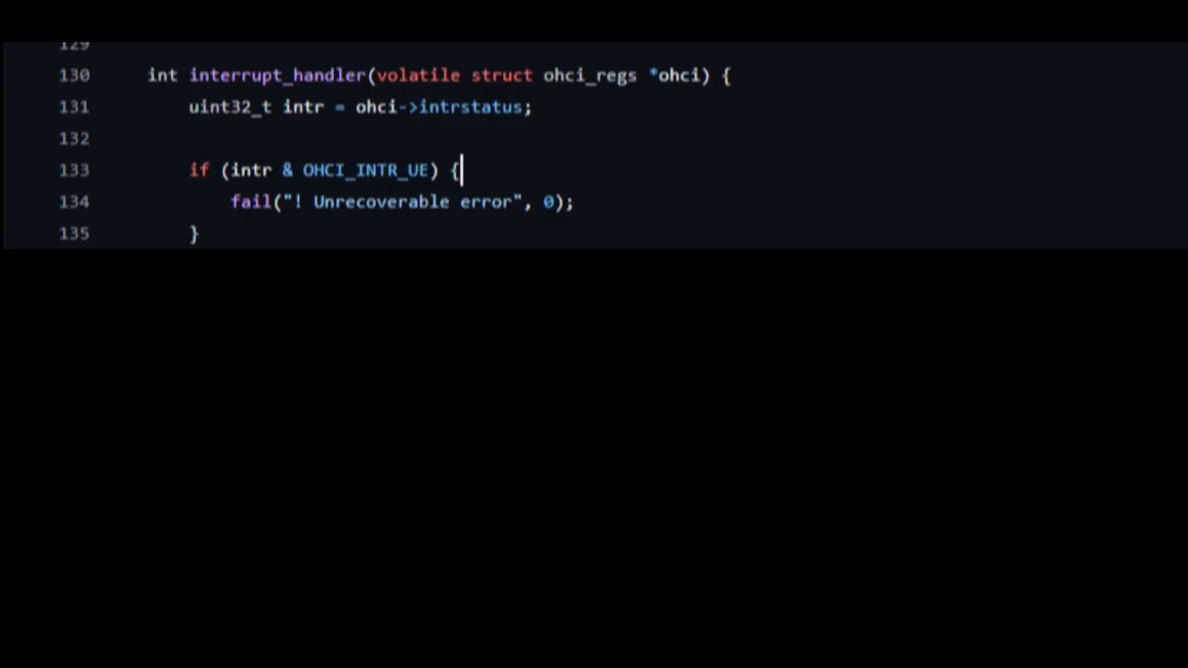